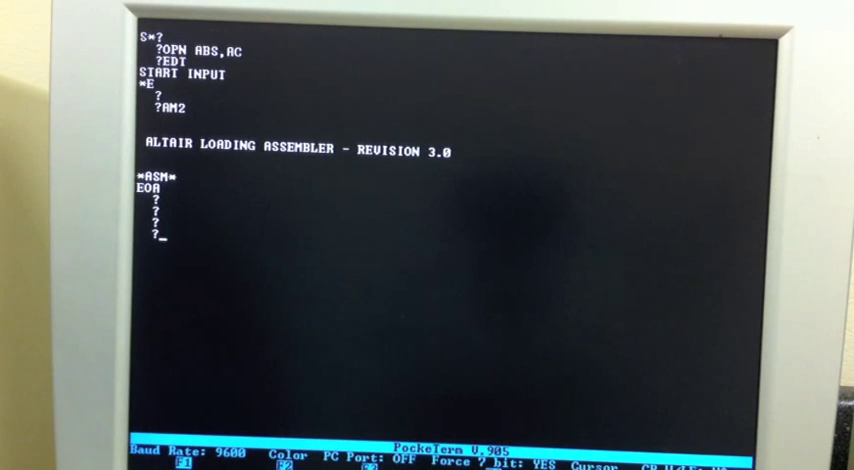
Leave the assembler and enter the editor with EDT so it shows START INPUT.
key("Return")
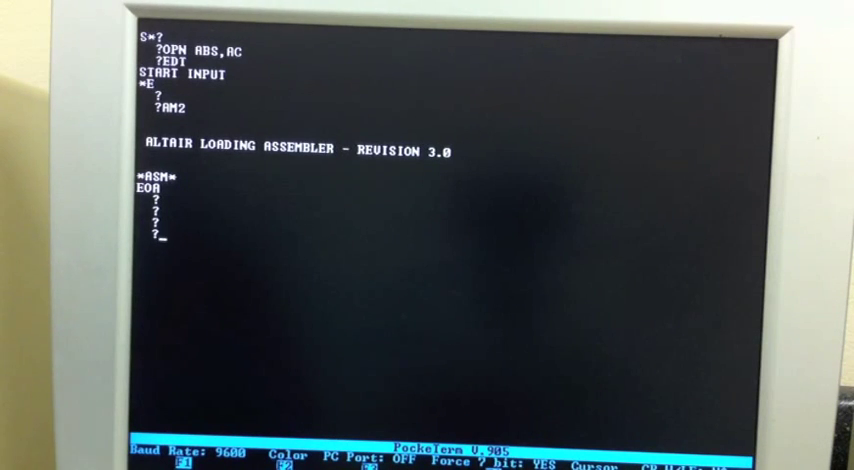
type("EDT")
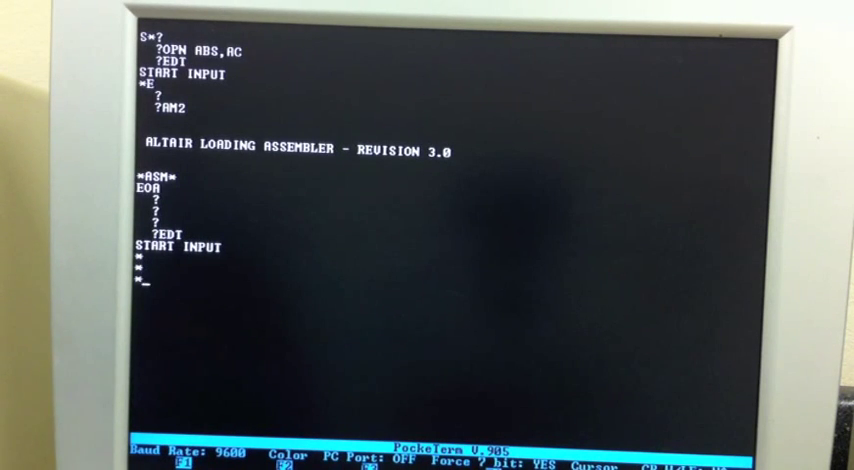
Insert the opening source lines ORG 20000Q and START: LXI H,MSG.
type("I")
type("ORG     200")
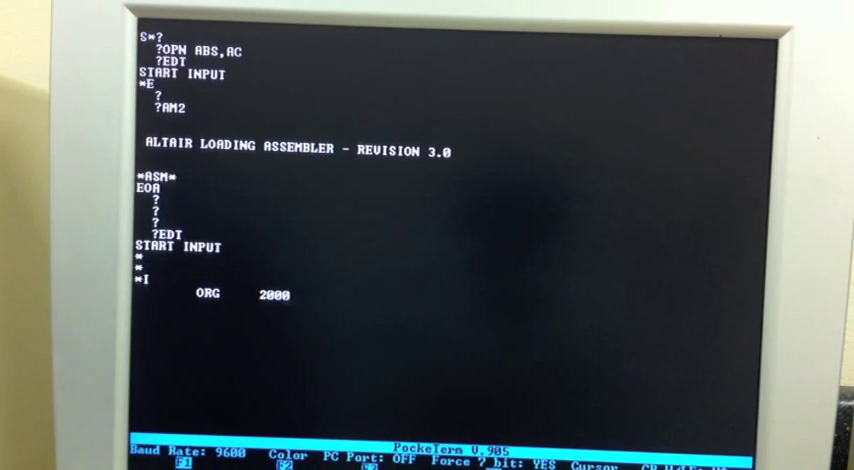
type("0Q")
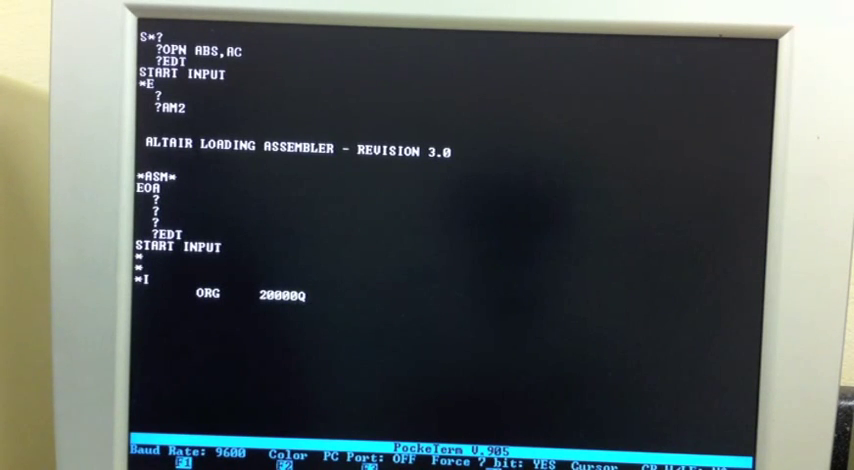
type("STA")
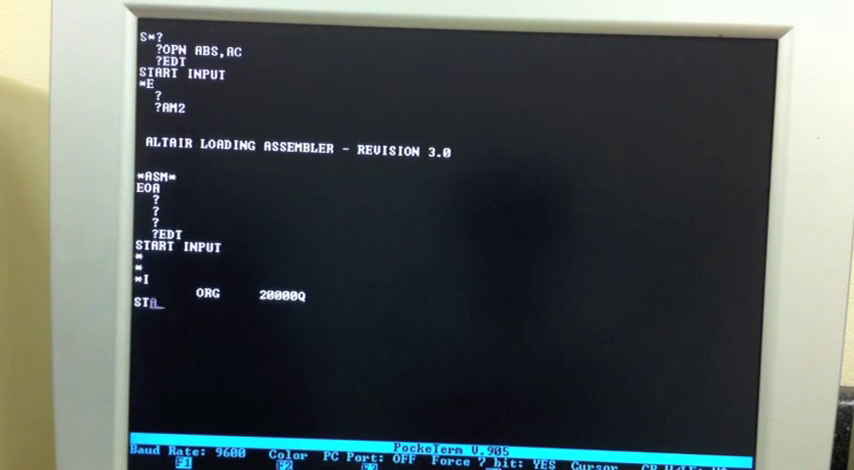
type("RT:")
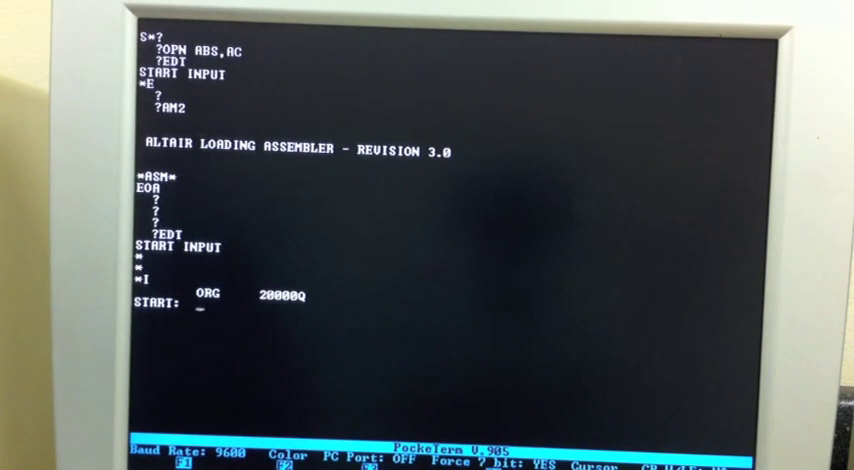
type("LXI")
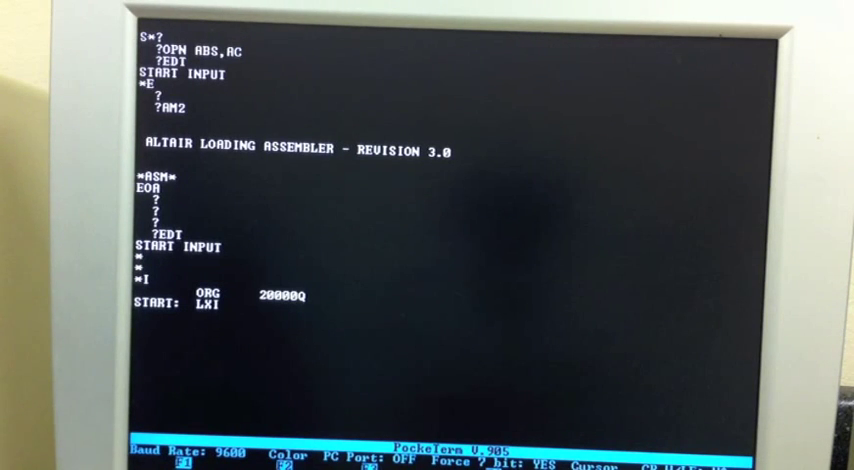
type("H")
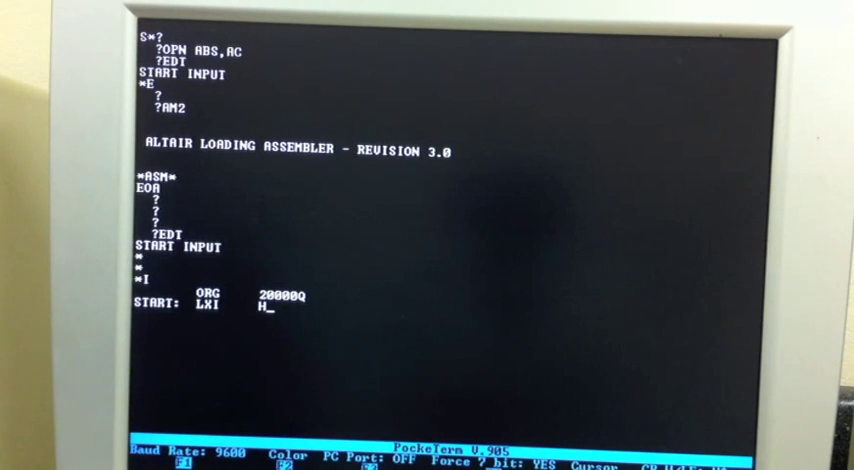
type(",")
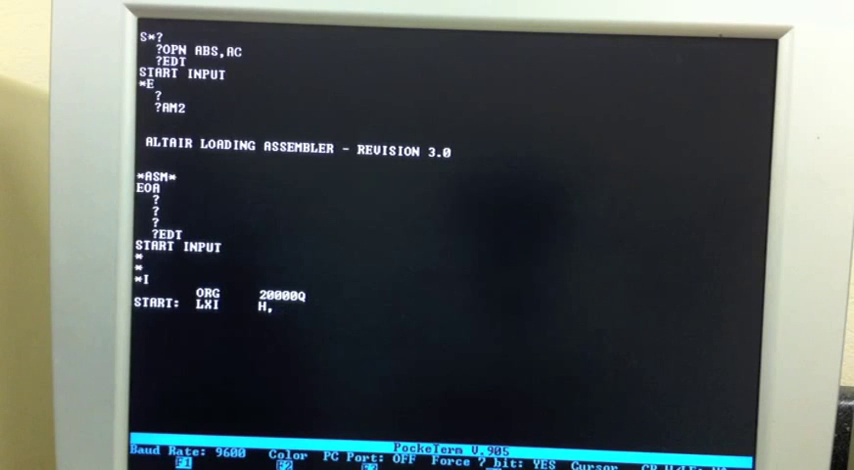
type("MSG")
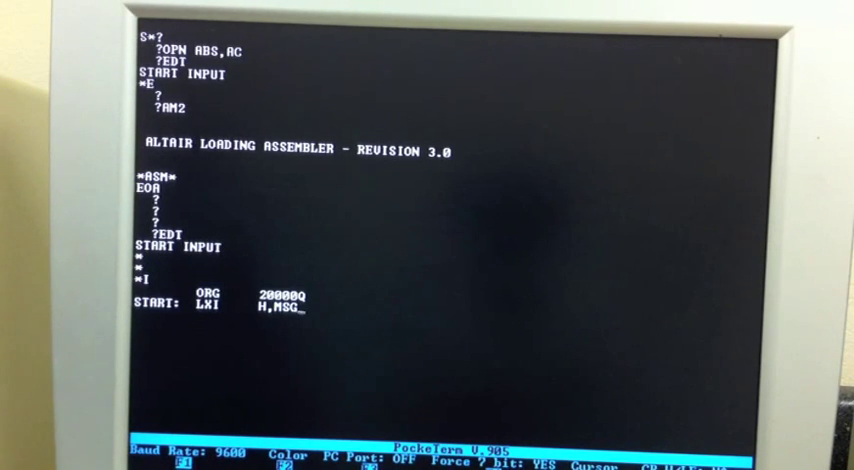
Add the loop entry line LOOP: IN 20H.
type("LOOP:")
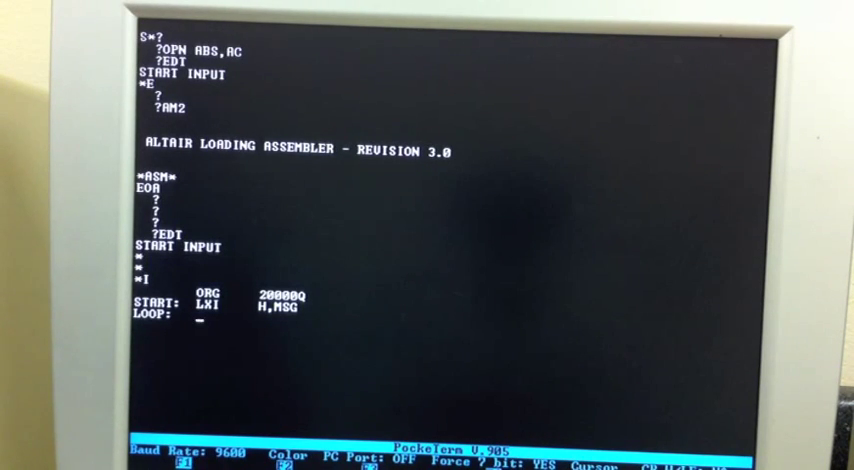
type("IN")
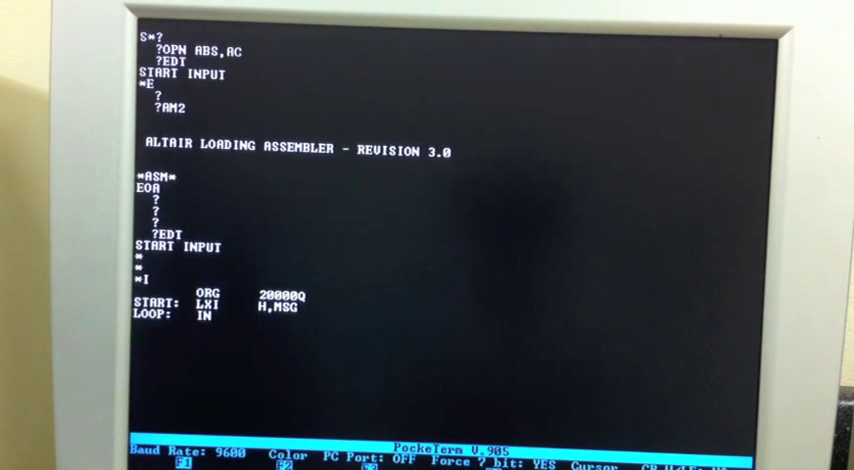
type("20")
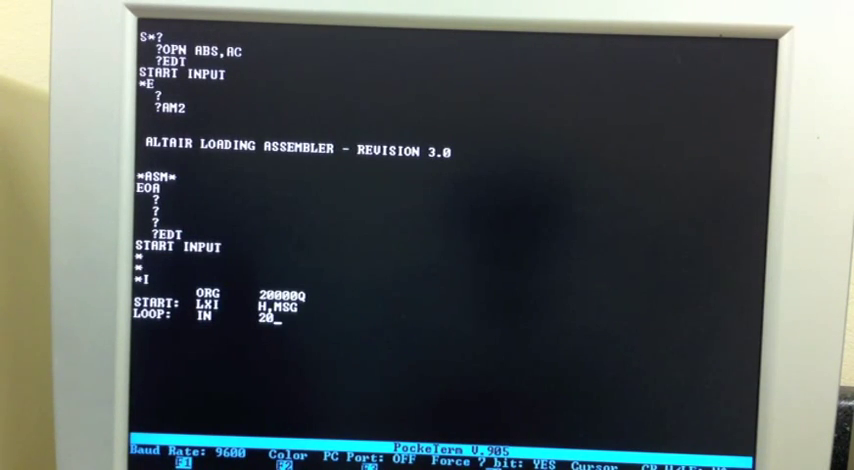
type("H_Q")
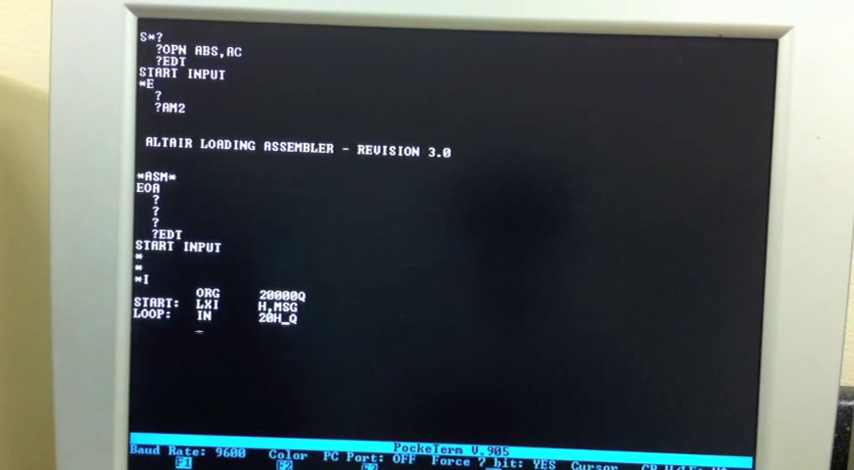
Enter the loop lines ANI 2, the jump back on LOOP, and MOV A,M.
type("ANI 2")
type("JZ")
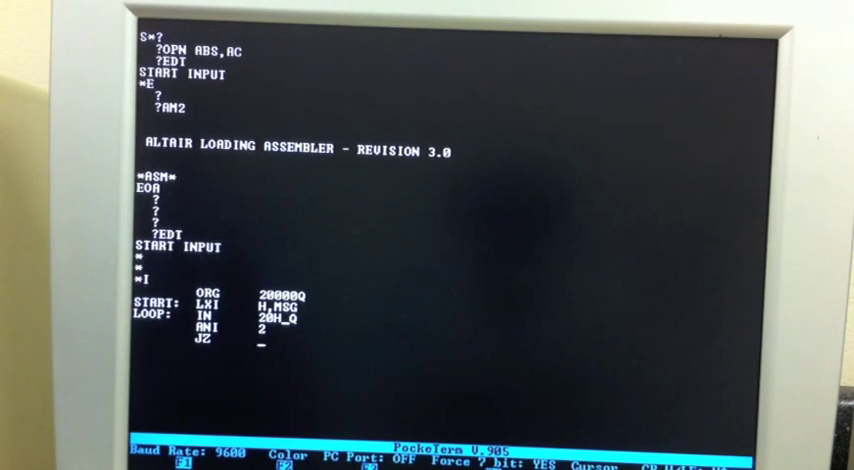
type("LOOP")
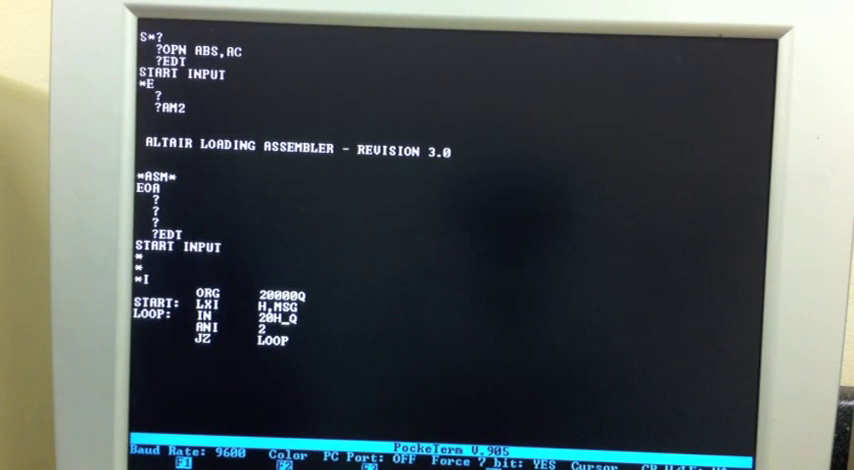
type("MO")
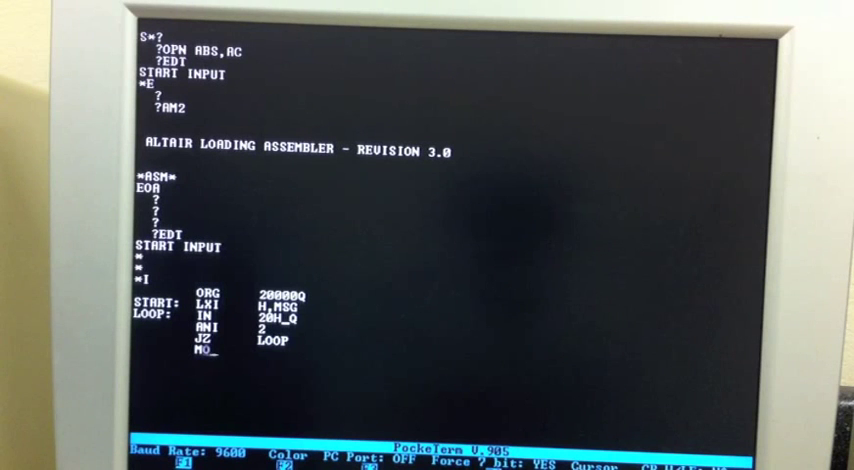
type("V")
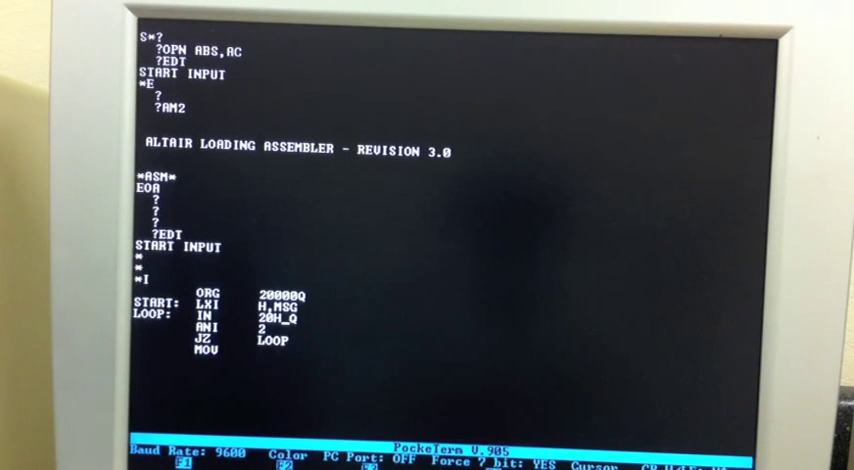
type("A,M")
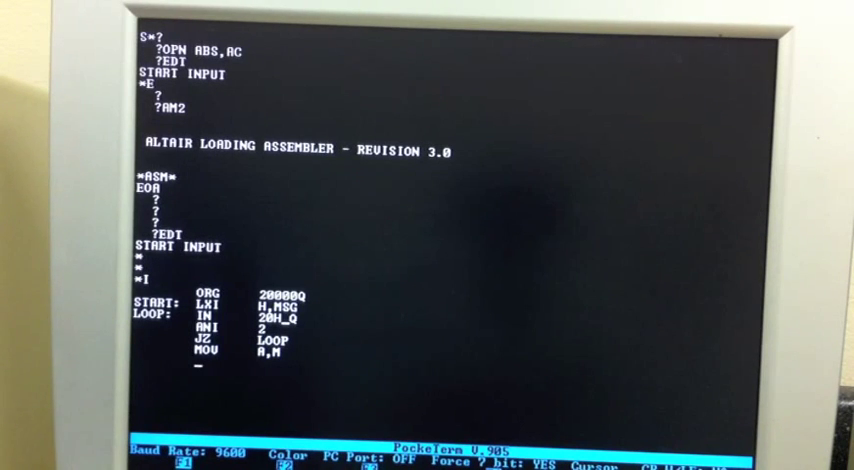
Enter ORA A, JZ MON, OUT 21Q and INX H to test and output each character.
type("ORA A")
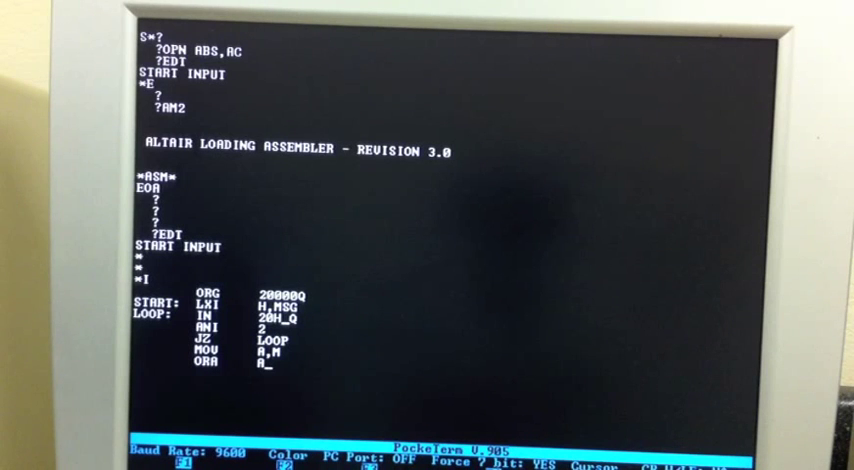
type("JZ")
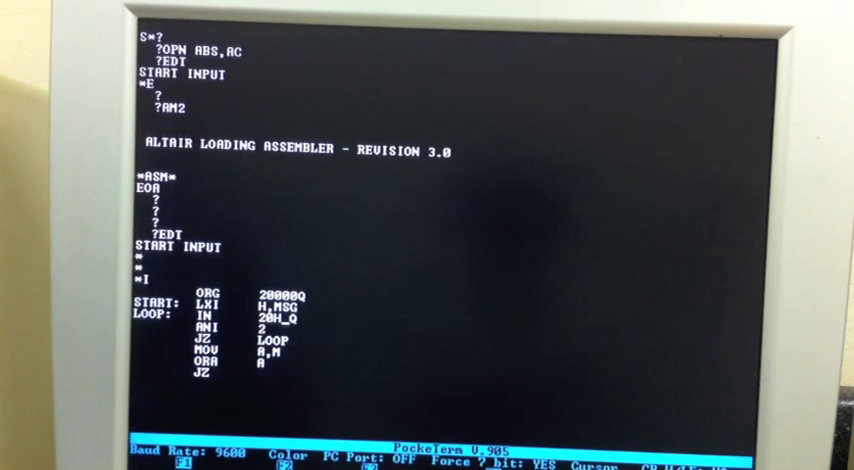
type("MON")
type("OUT")
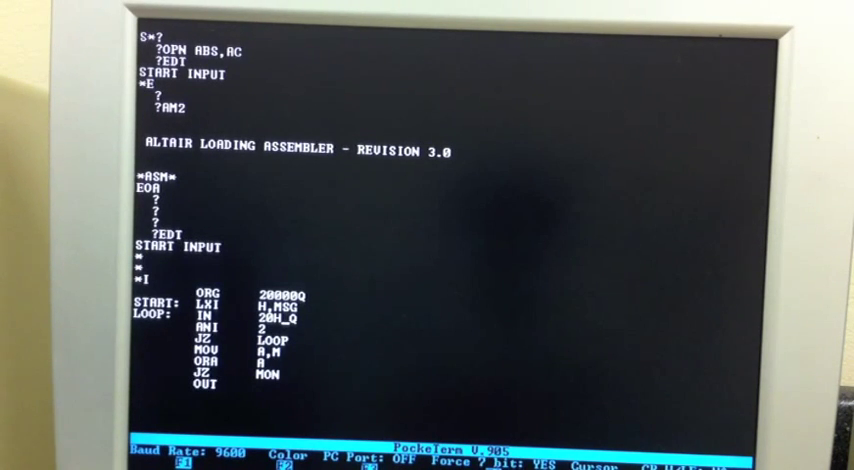
type("21Q")
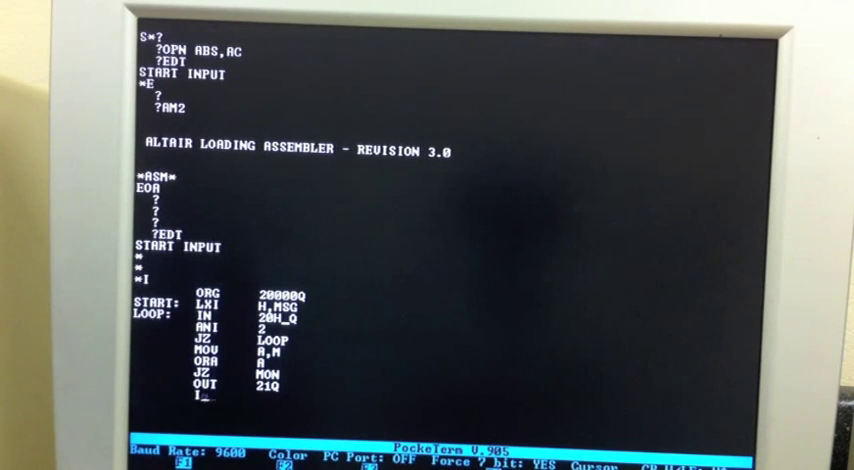
type("INX H")
left_click(204, 428)
type("; ENDING PSEUD-OPS")
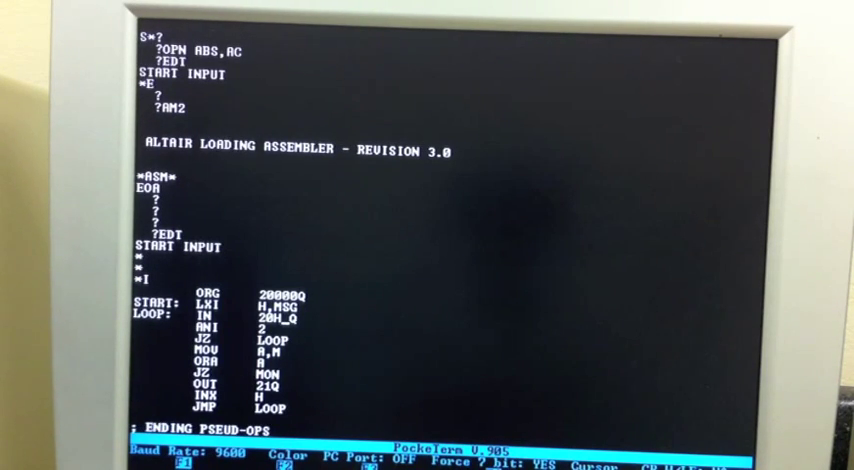
Finish the source with JMP LOOP, the ending pseudo-ops comment, BEG START and END TST.
scroll("down", 3)
type("BEG START")
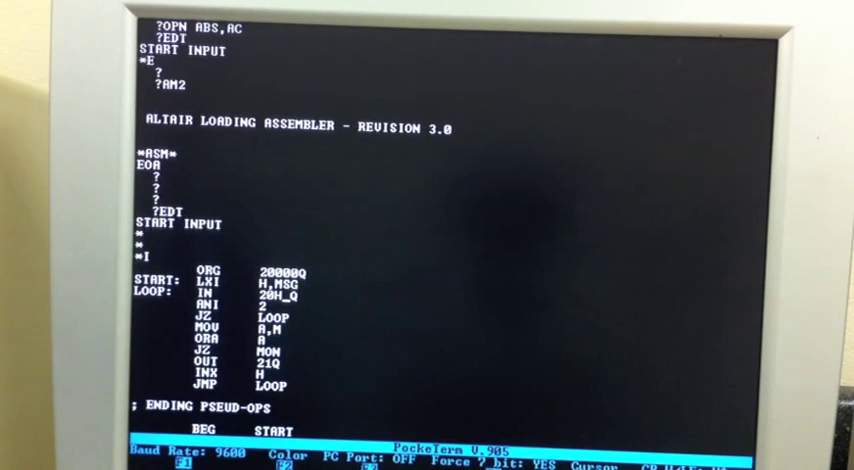
scroll("down", 3)
type("END     TST")
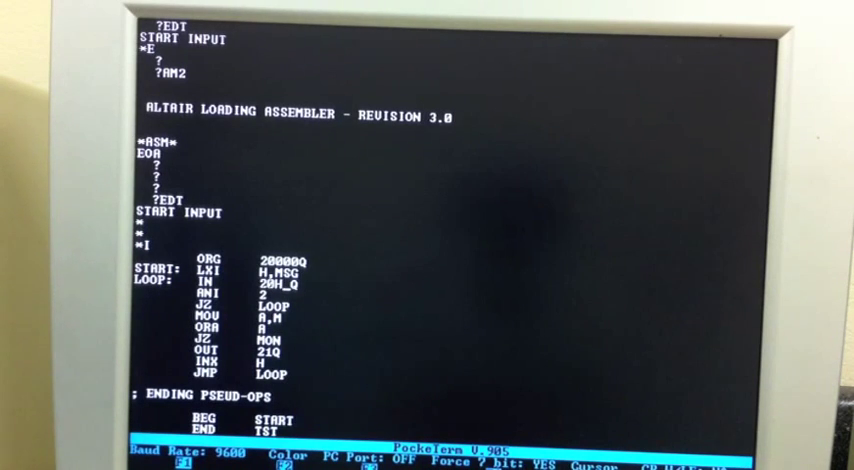
scroll("down", 3)
type("EOA")
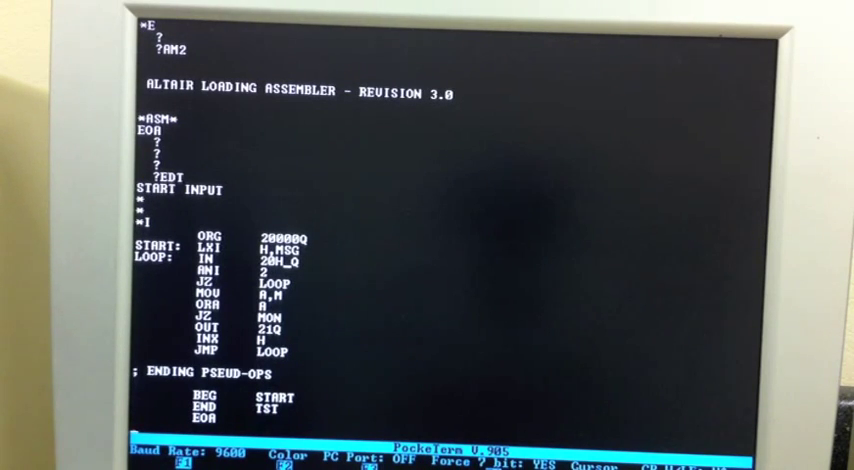
Print the 15-line source listing with line numbers using the P command.
scroll("down", 3)
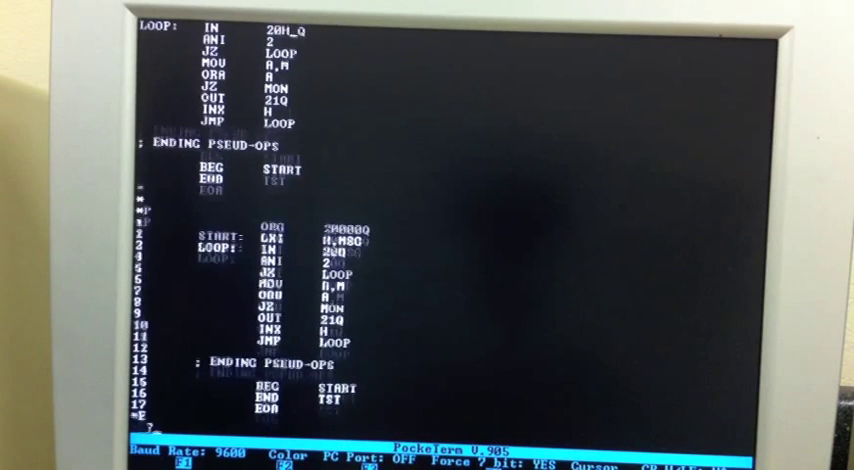
scroll("down", 3)
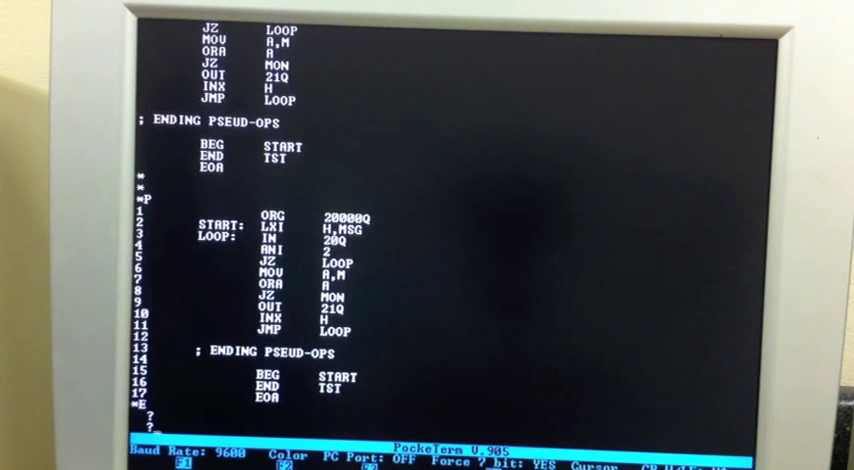
At the monitor prompt enter OPM FIL,EB,A to set up source file FIL, then begin the assemble command.
type("OPM")
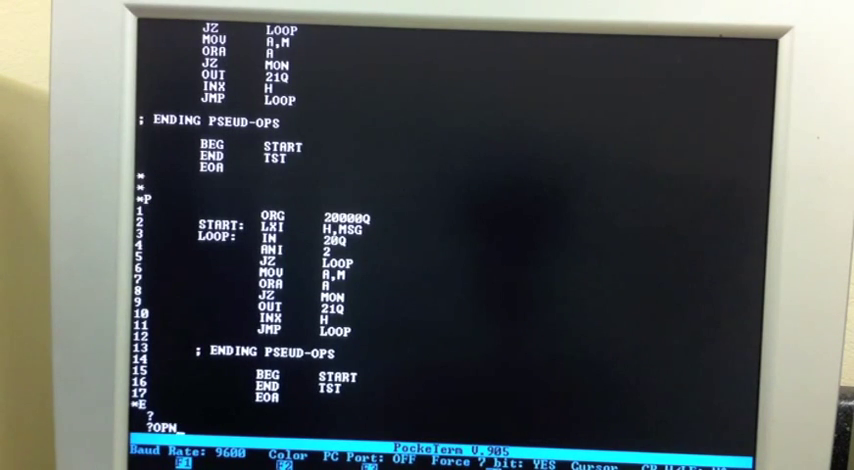
type("FIL")
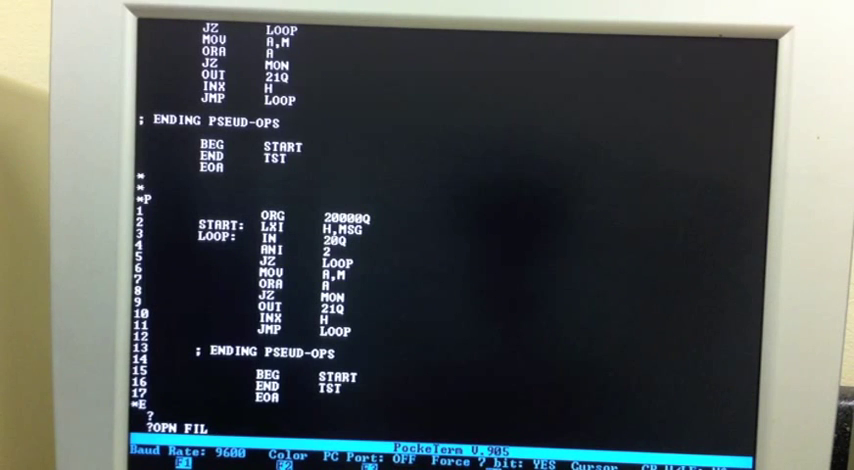
type(",EB,")
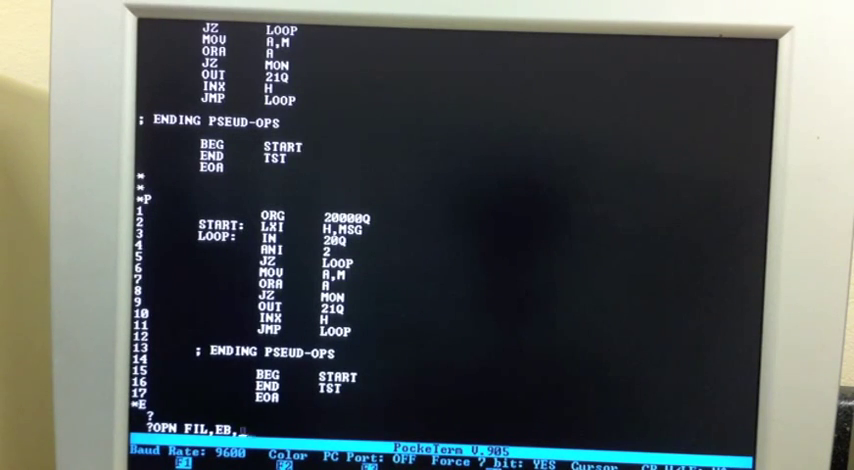
type("A")
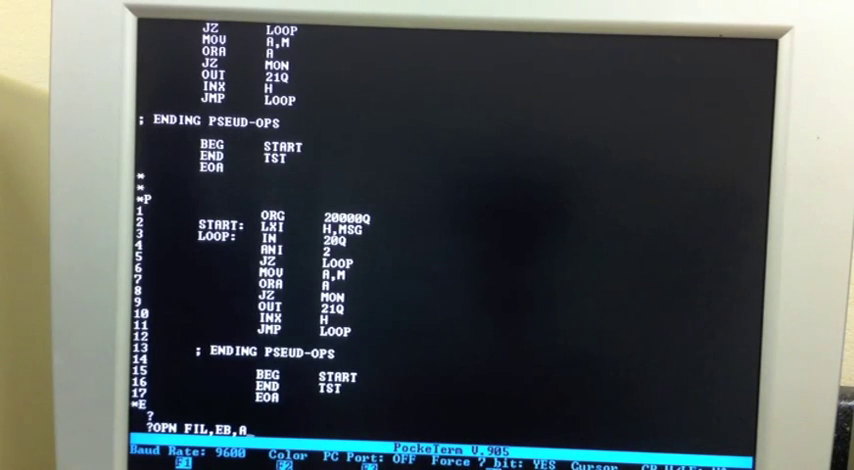
scroll("down", 3)
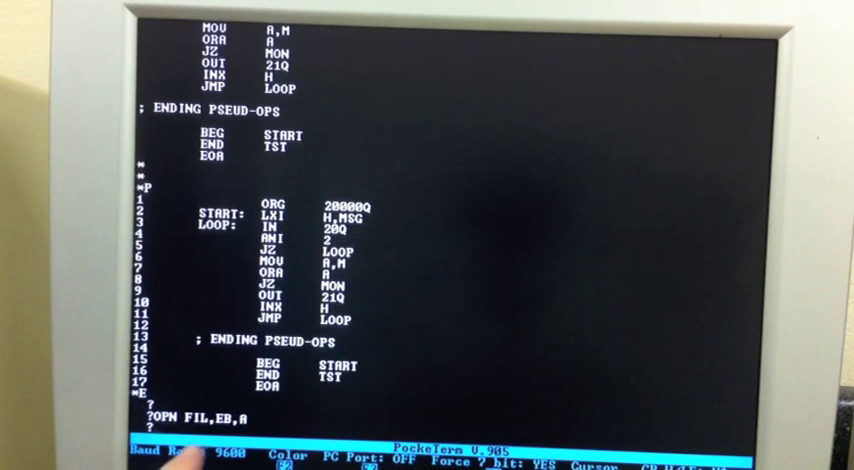
type("AM")
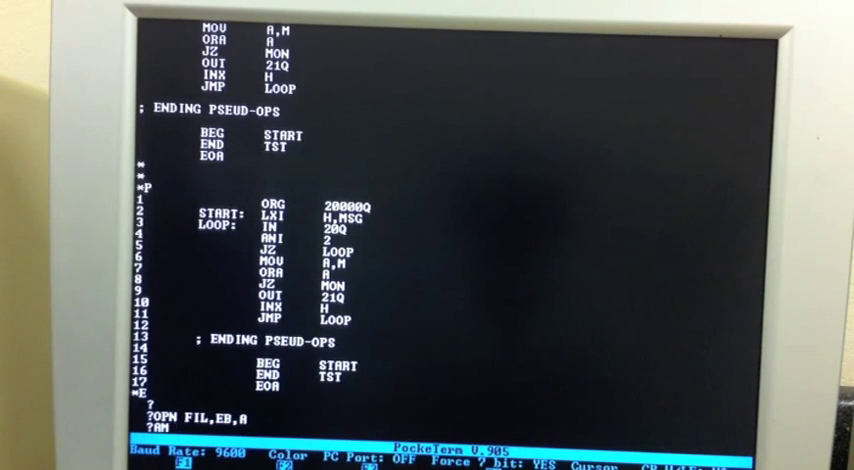
Assemble with AMU 2, which reports MSG as an undefined symbol.
type("U")
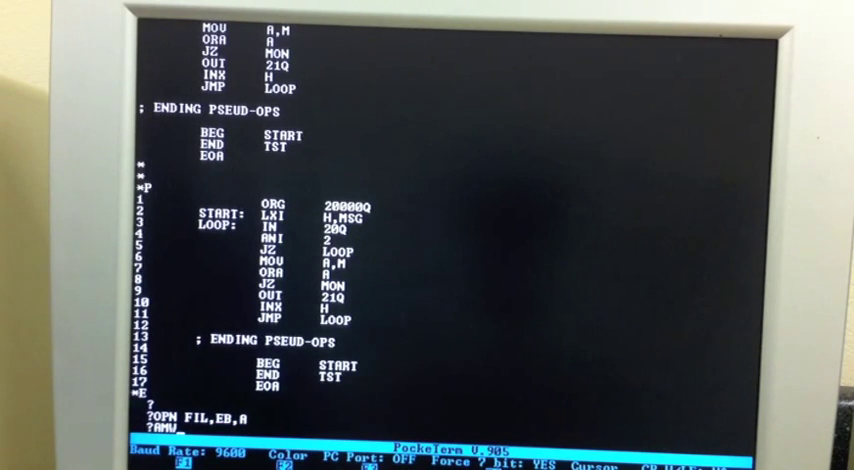
type("2")
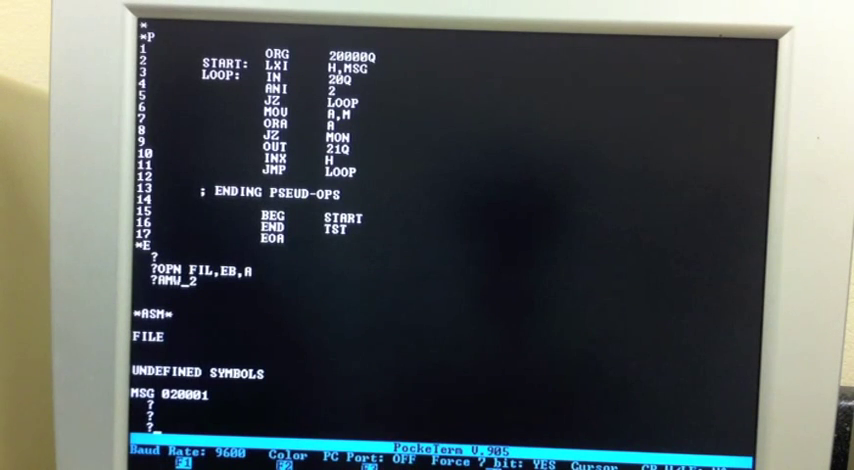
In the editor insert MSG: DB 13,10, DB "THIS PROGRAM IS WORKING" and DB 13,10,0 at line 11.
type("EDT<R>")
type("MSG:")
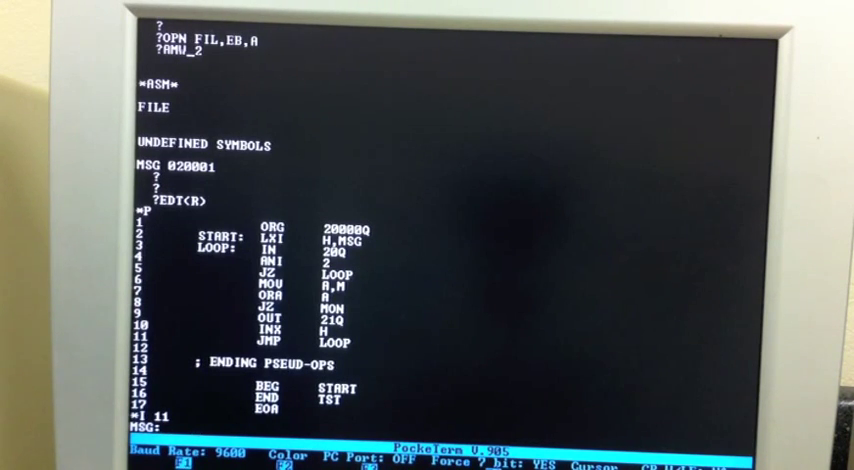
type("13")
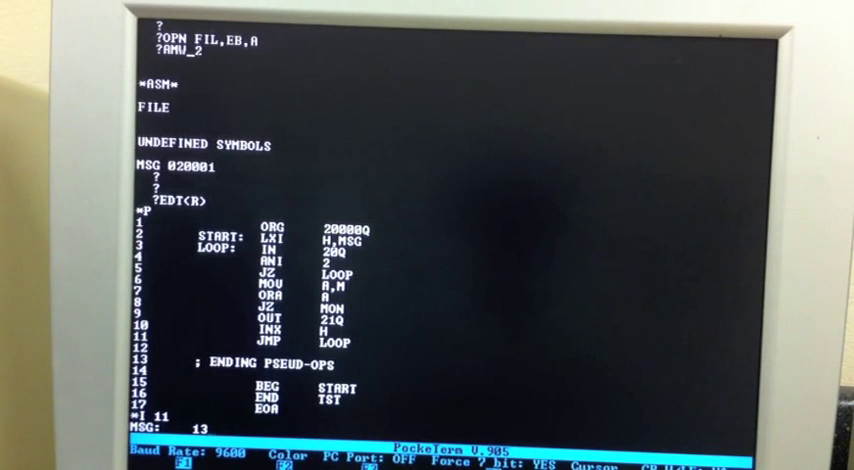
type("_DB")
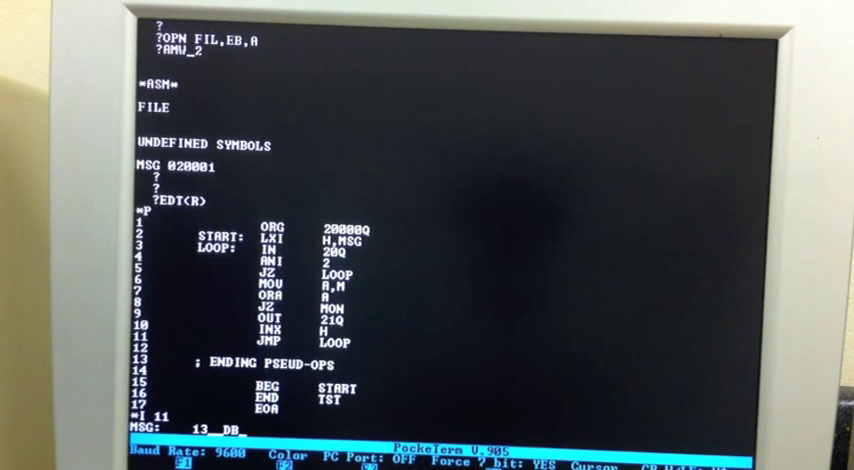
type("13,10")
type("DB \"")
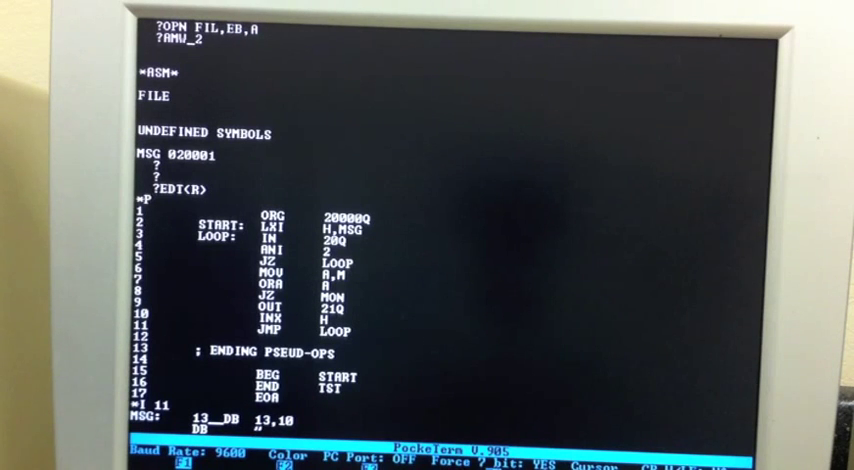
type("THIS PROGRAM IS V")
type("DB      13,10,0")
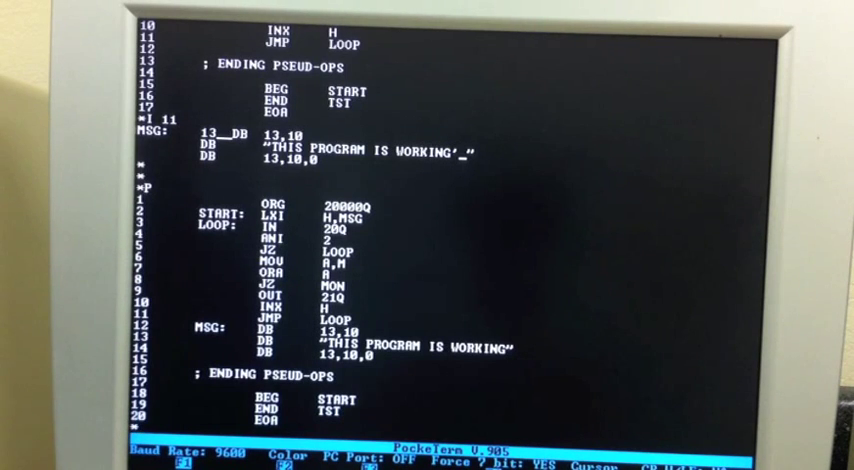
Reassemble with ASM2 and run with JMP 20000 to print THIS PROGRAM IS WORKING, then return to the editor at line 14.
scroll("down", 3)
type("E")
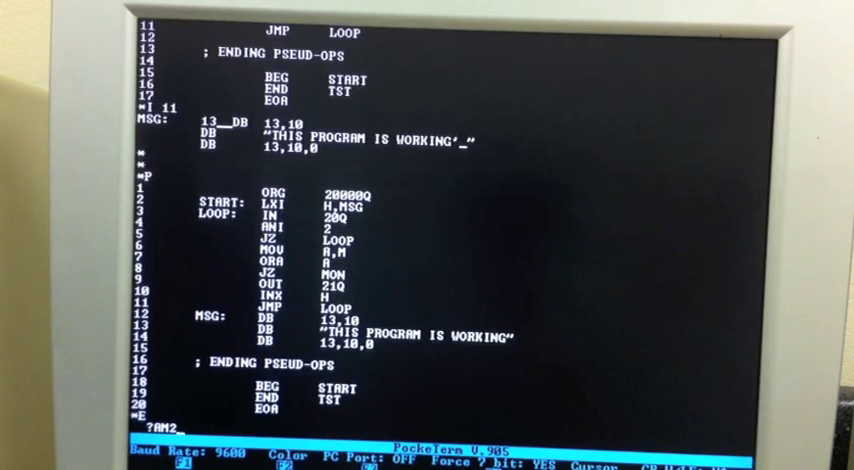
scroll("down", 3)
type("JMP 2")
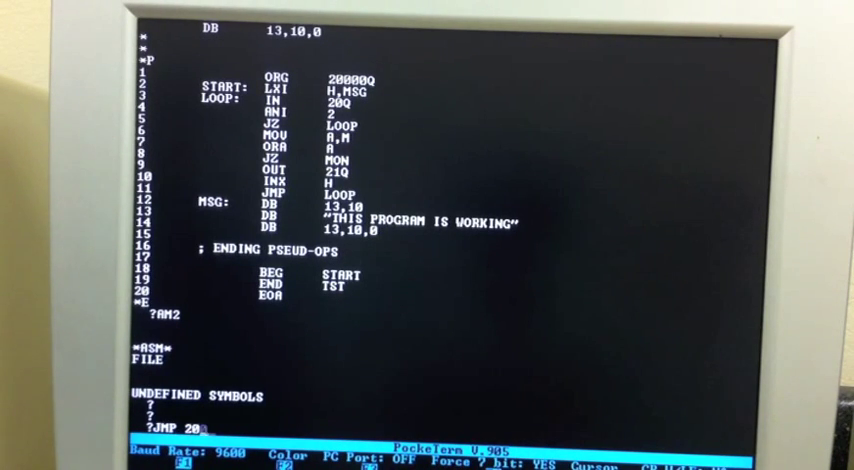
type("000")
type("R 14")
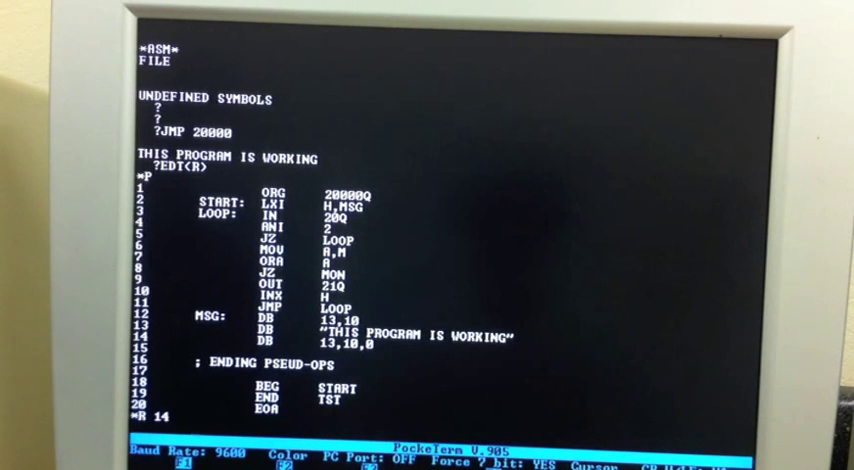
Replace line 14 with DB 13,10,10,0, reassemble and run with JMP 20000 to print the message.
type("DB")
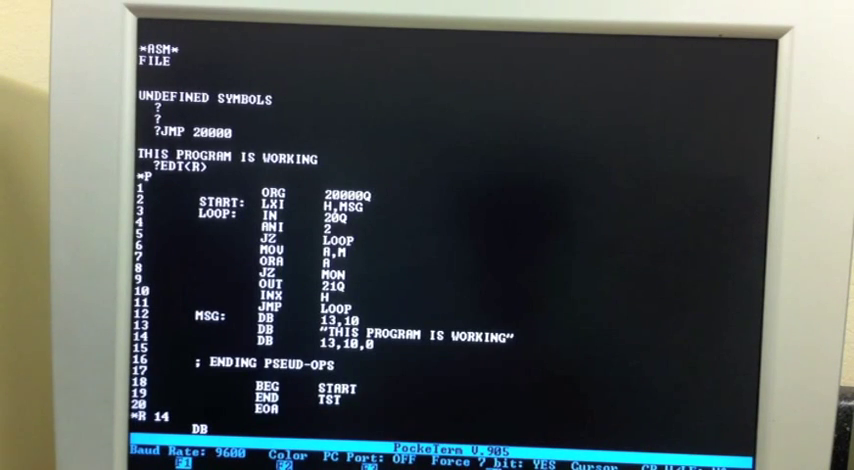
type("13,")
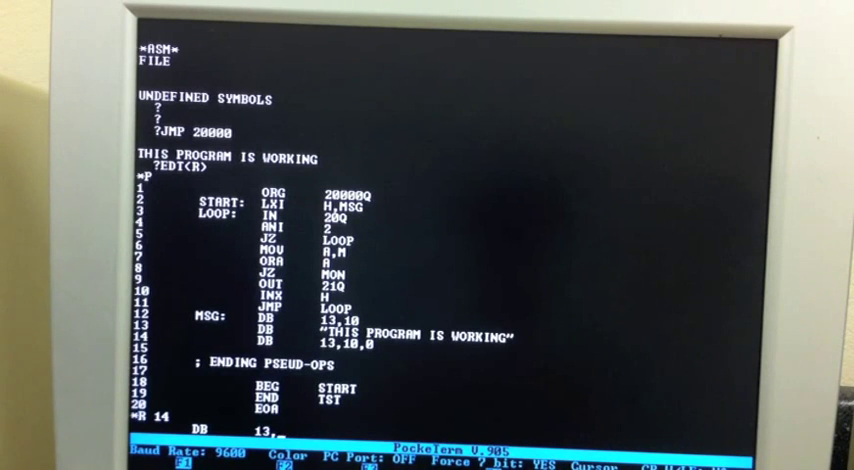
type("10,10,0")
type("E")
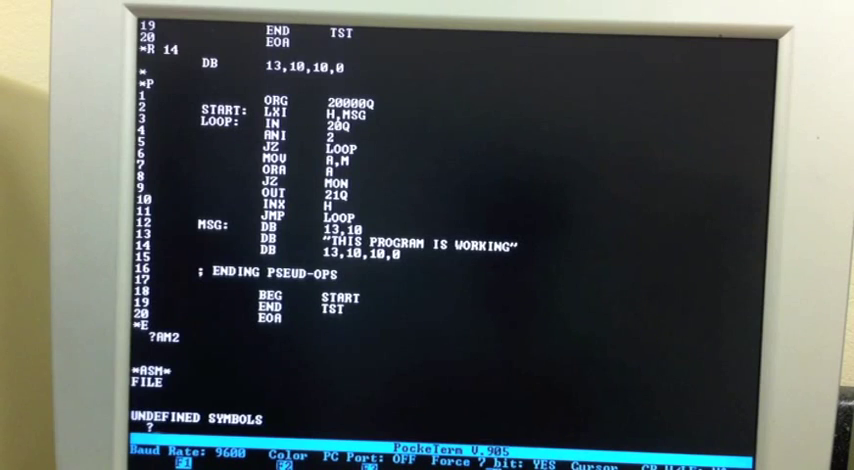
type("JMP 20000")
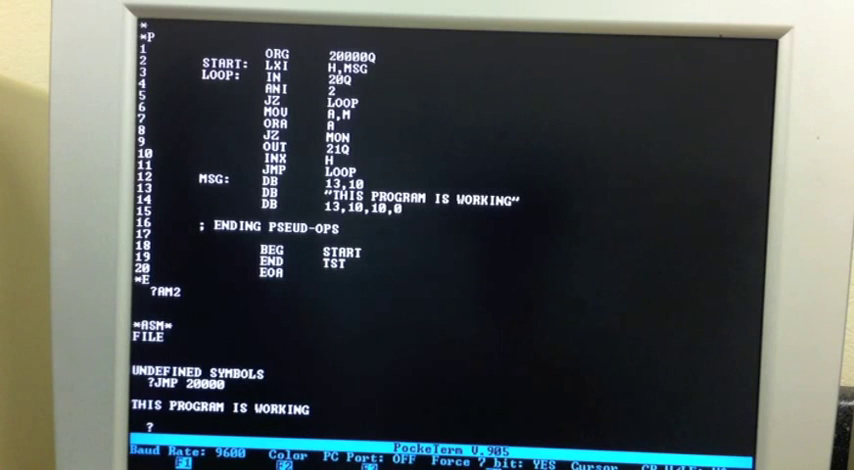
Replace line 13 with DB "THIS IS THE NEW MESSAGE", list it, exit the editor and reassemble with ASM2.
type("EDT")
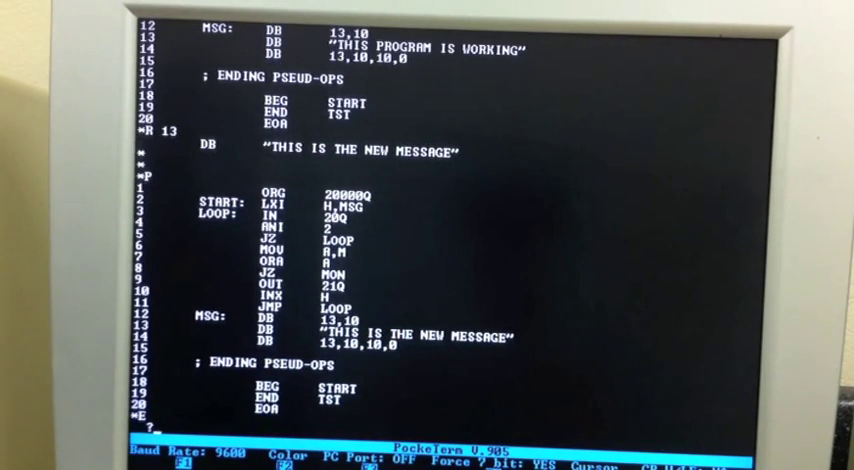
type("AM2")
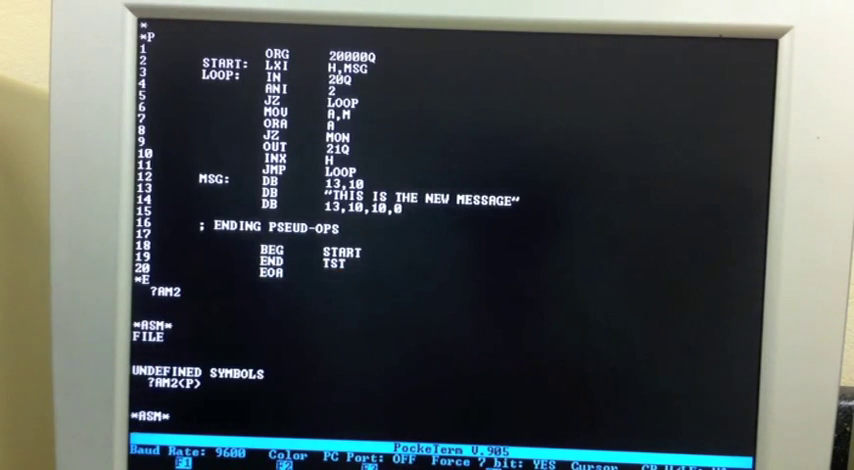
Run TST by name, replace line 13 with DB "CHANGED THIS AGAIN", reassemble and run TST again.
type("RUN TST")
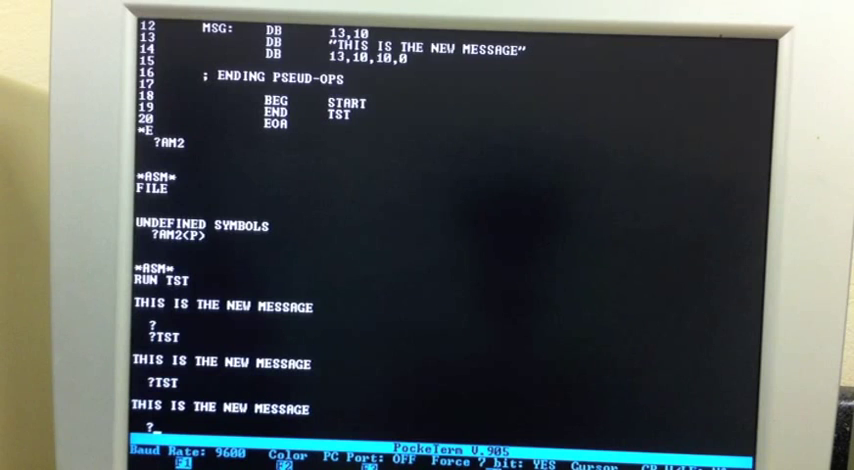
type("EDT<R>")
type("DB      \"")
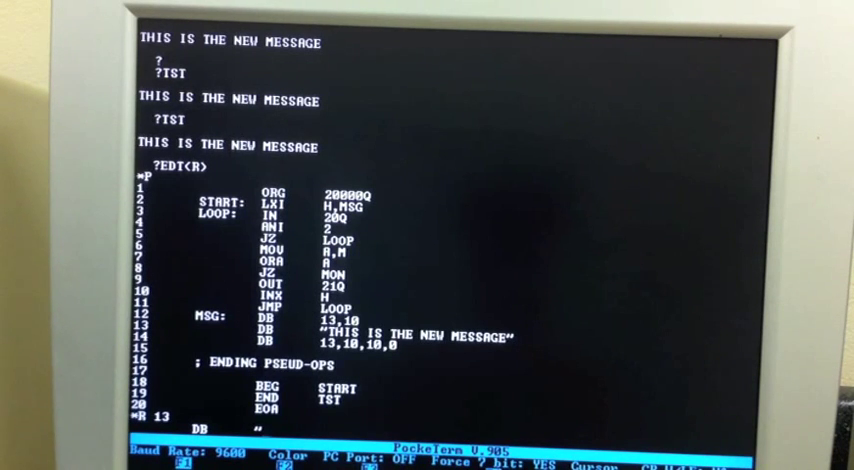
type("CHANGED THIS AGAIN\"")
type("TS")
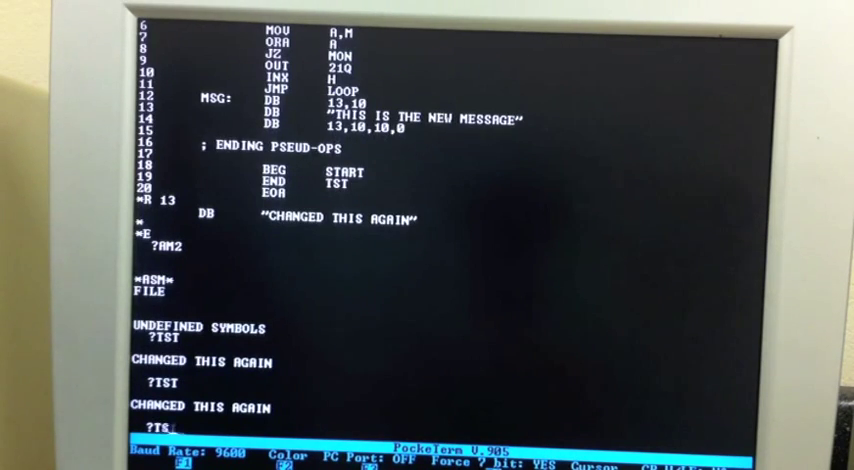
scroll("down", 3)
type("E")
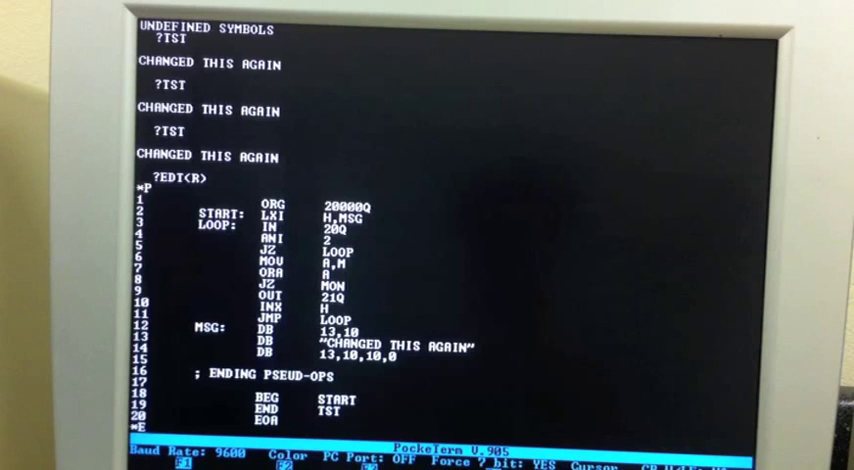
Run TST printing CHANGED THIS AGAIN, then list the source in EDT showing line 13 updated.
scroll("down", 3)
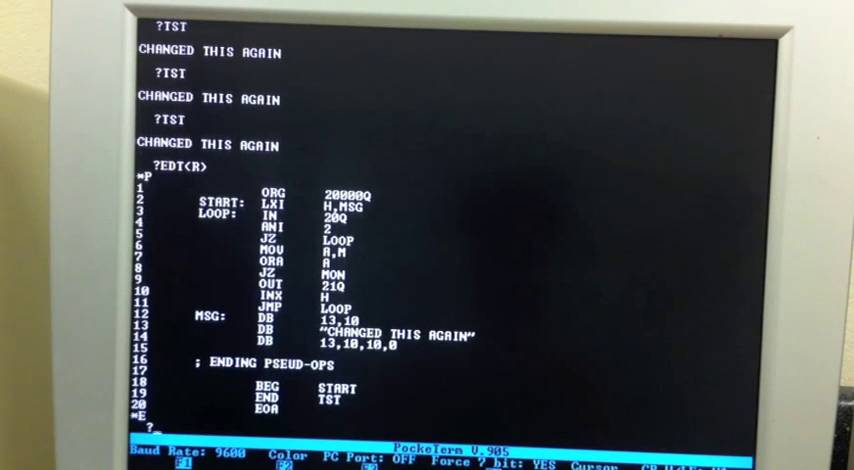